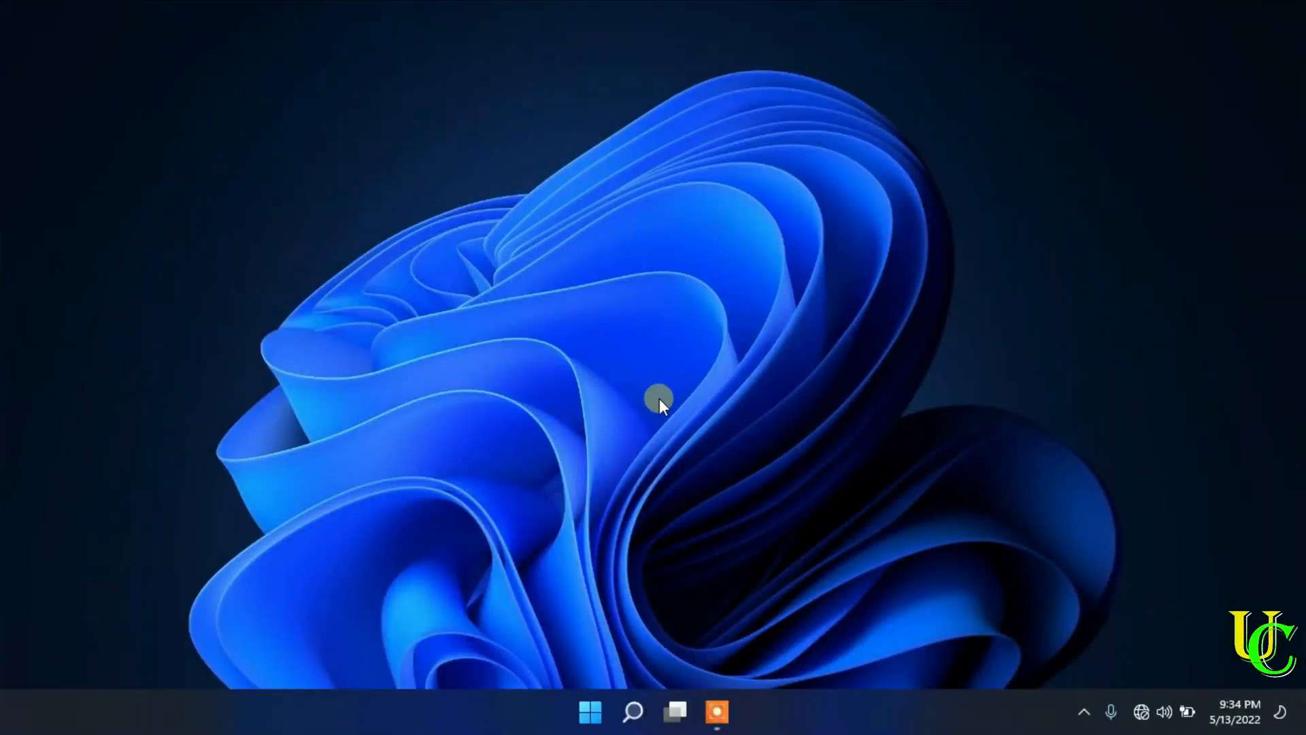
Launch File Explorer from Start and show This PC with the locked USB Drive (D:).
left_click(589, 712)
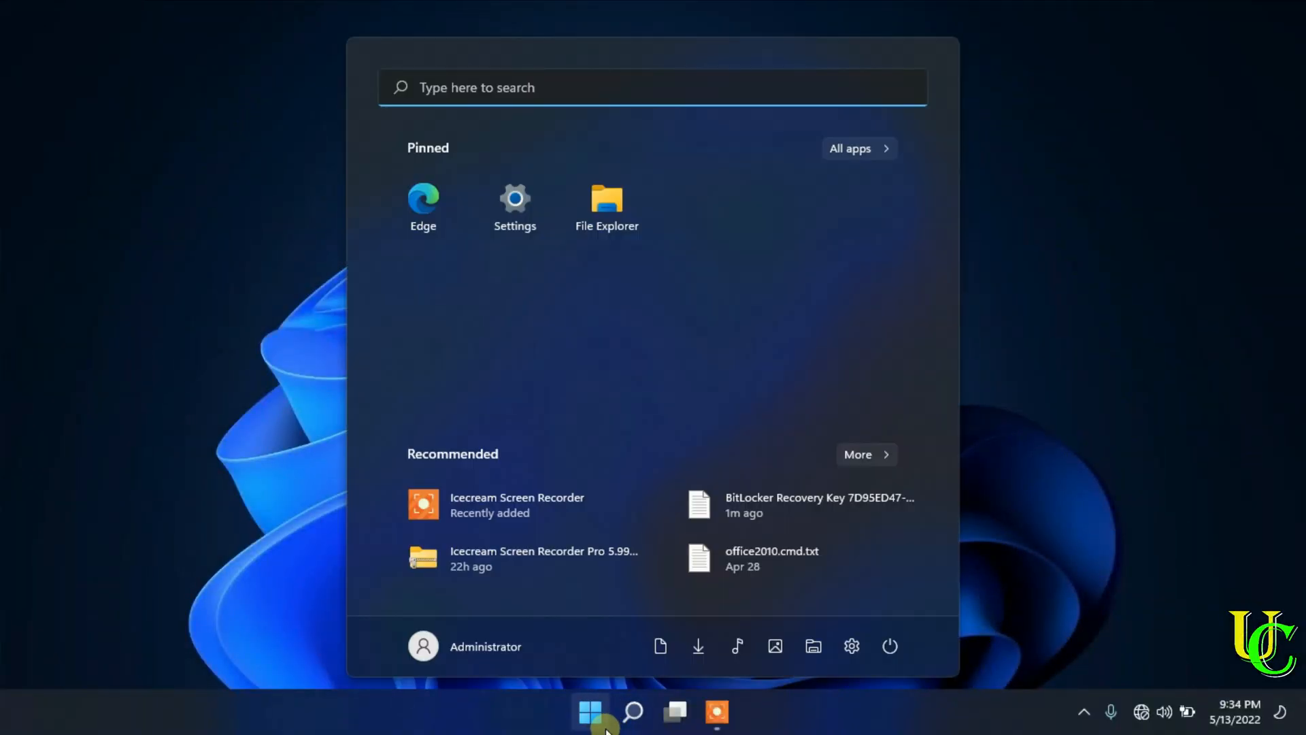
mouse_move(639, 204)
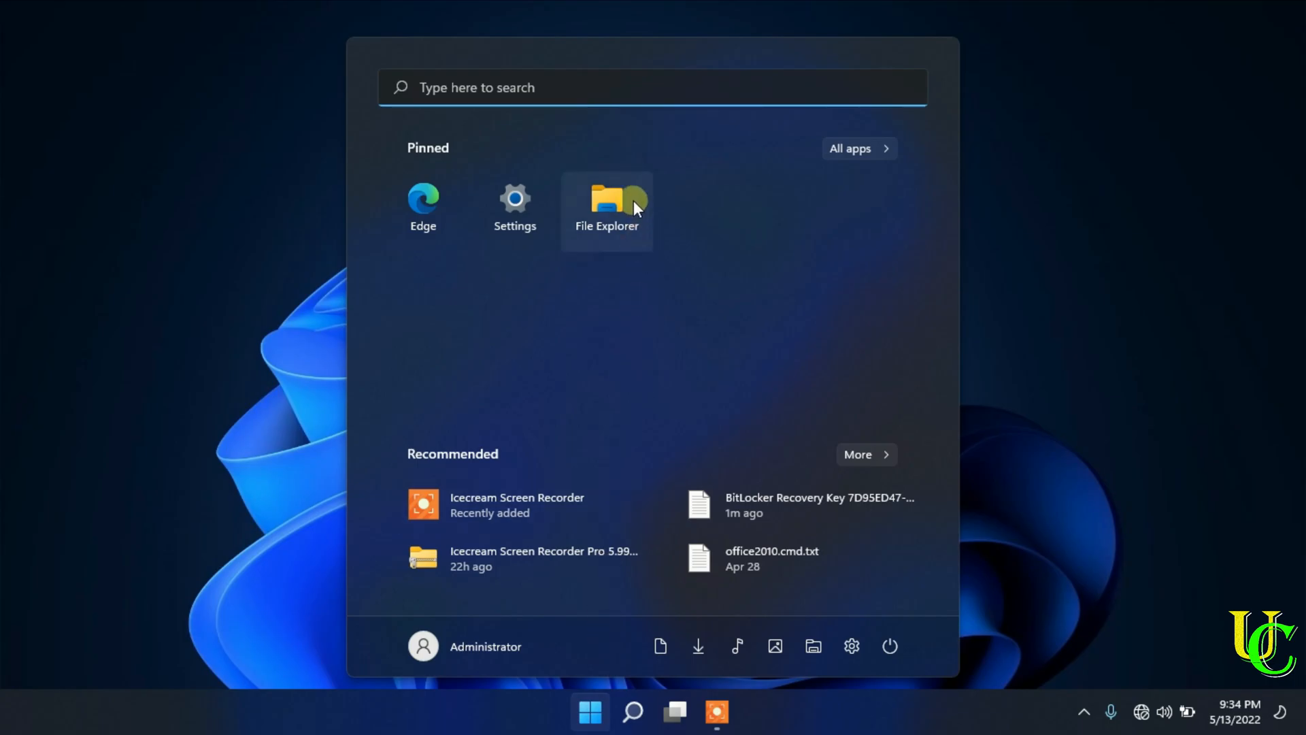
left_click(607, 204)
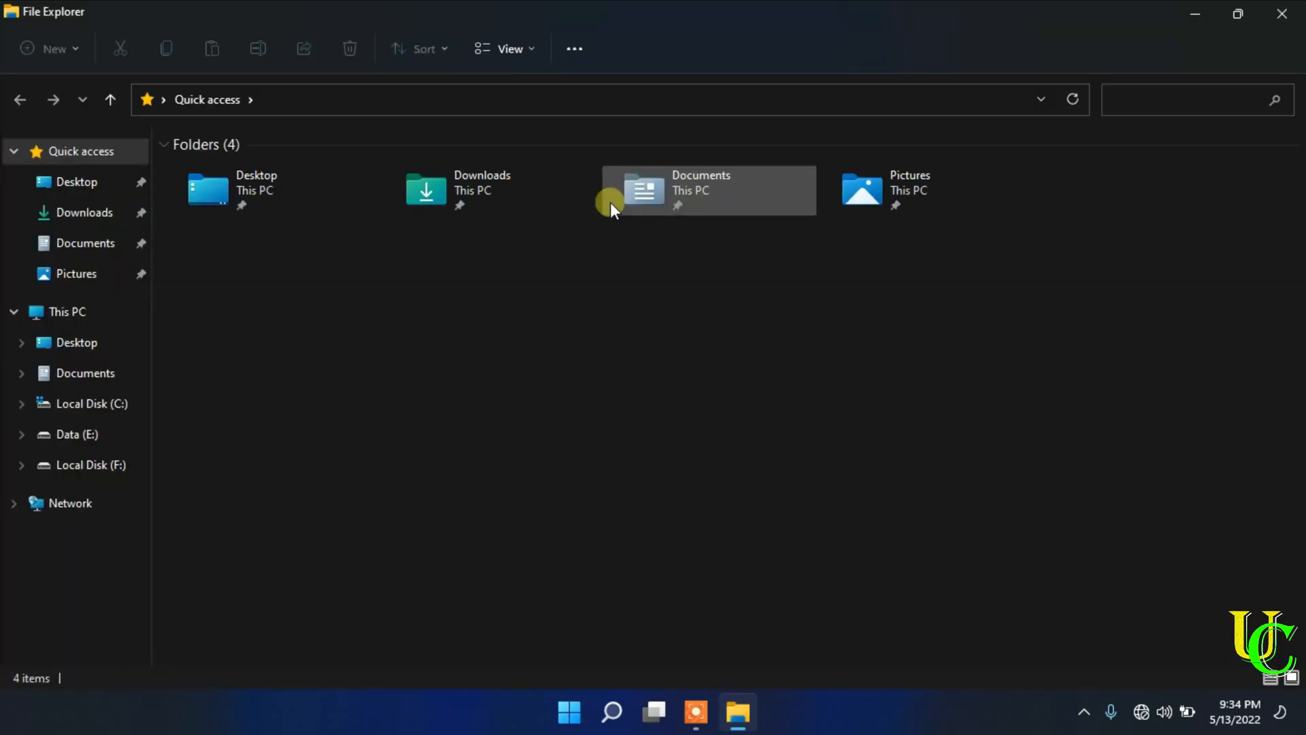
left_click(66, 311)
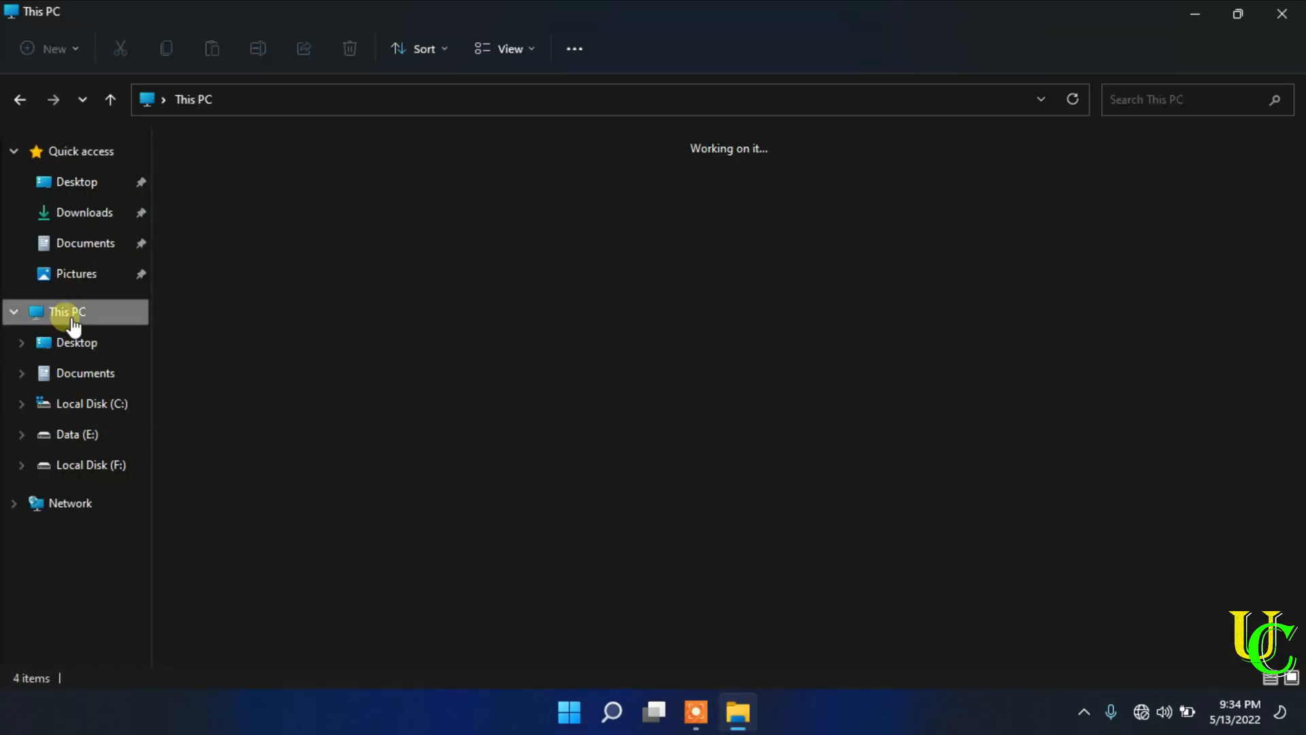
left_click(64, 312)
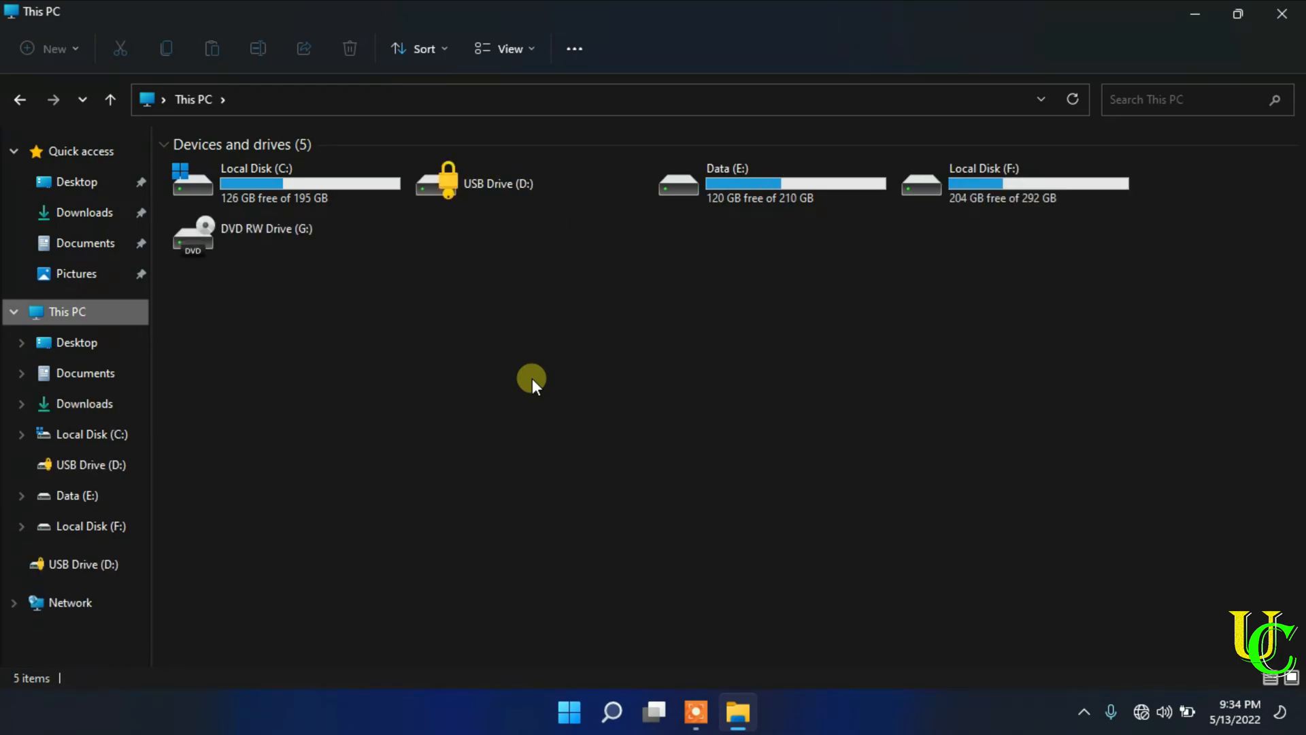
Unlock USB Drive (D:) with its BitLocker password so it shows as DATA (D:).
double_click(507, 181)
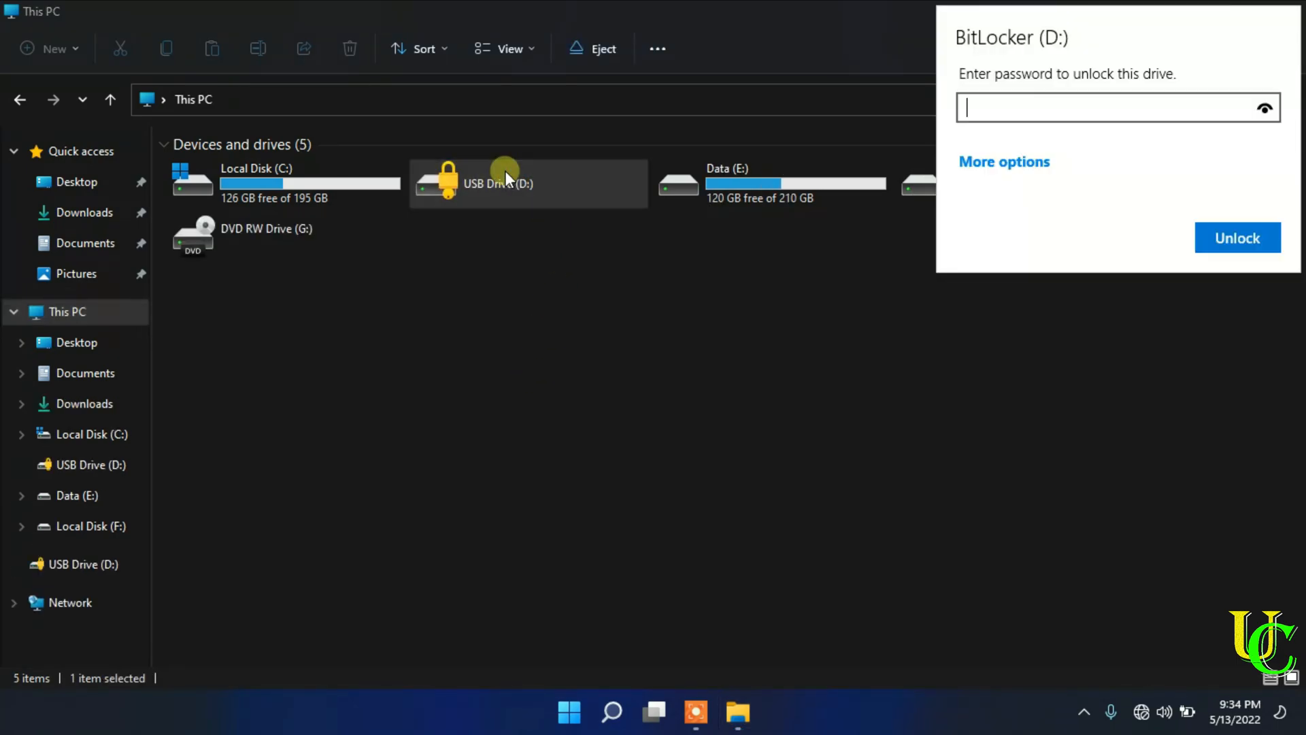
type("••")
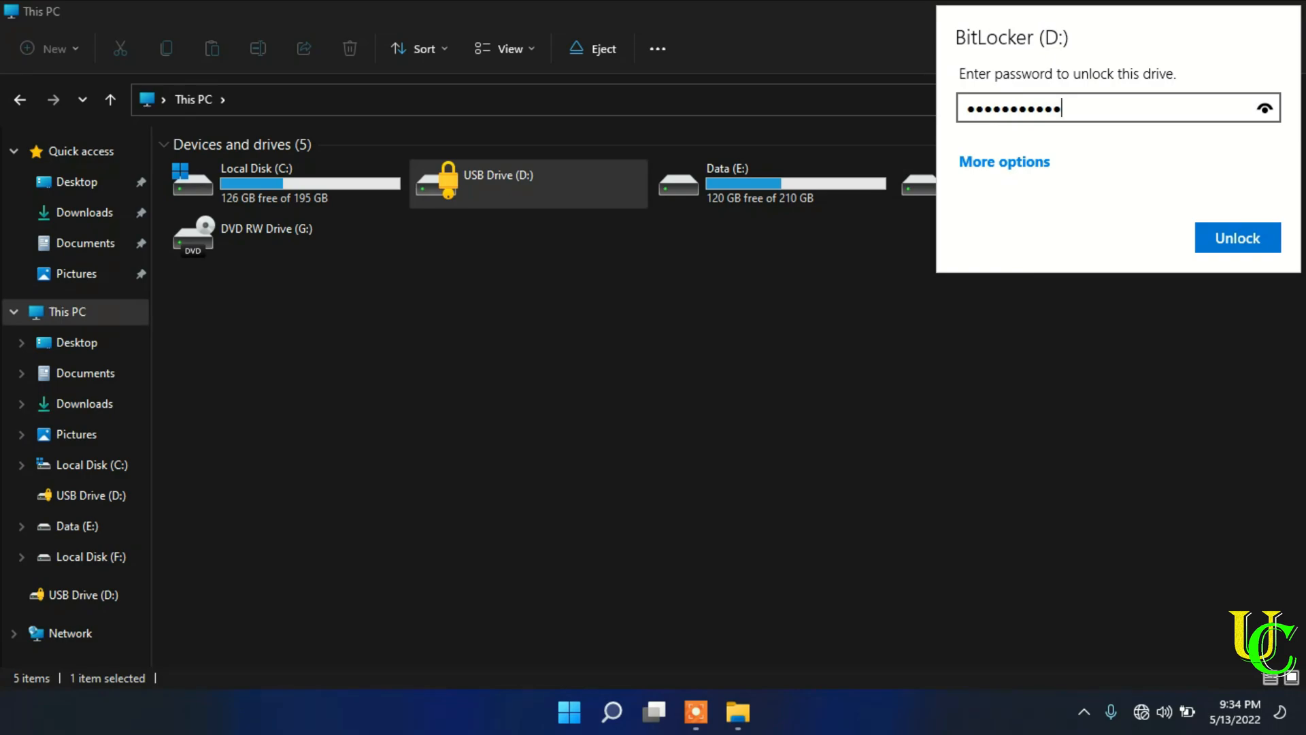
left_click(1238, 237)
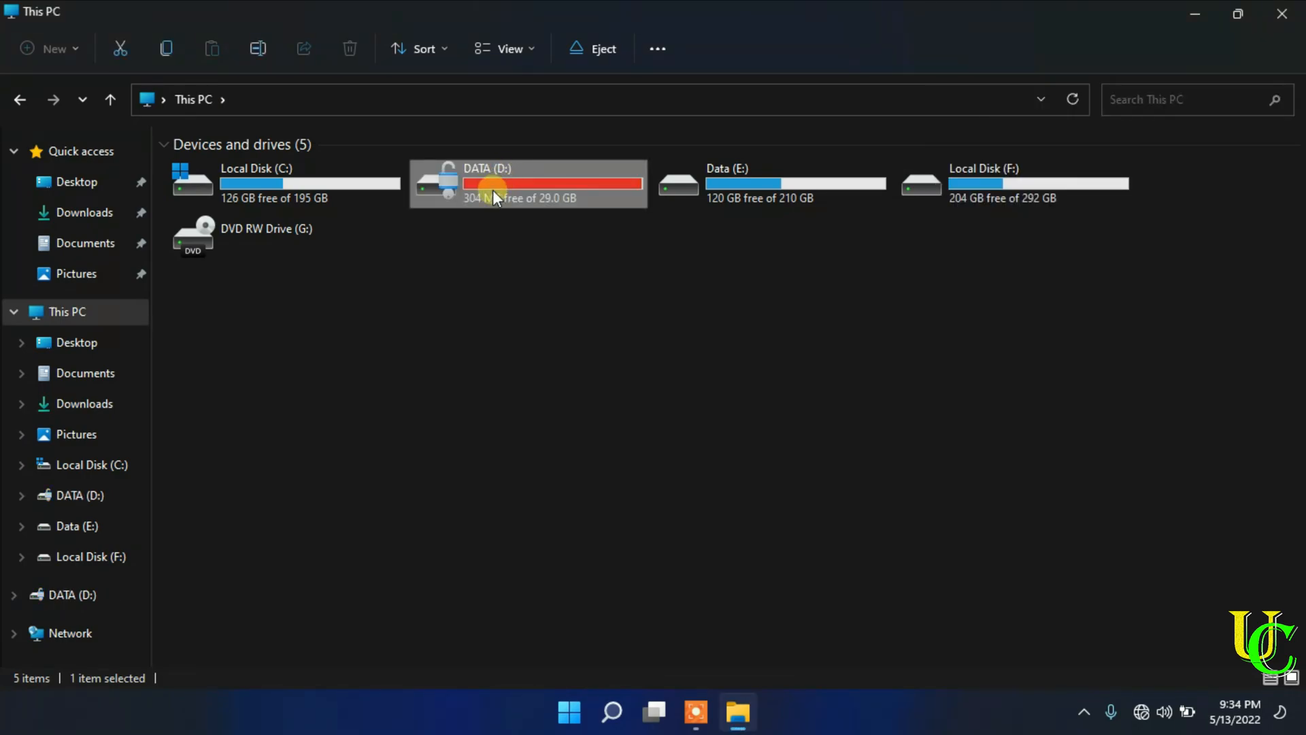
Open Manage BitLocker for DATA (D:) from its extended context menu.
right_click(496, 191)
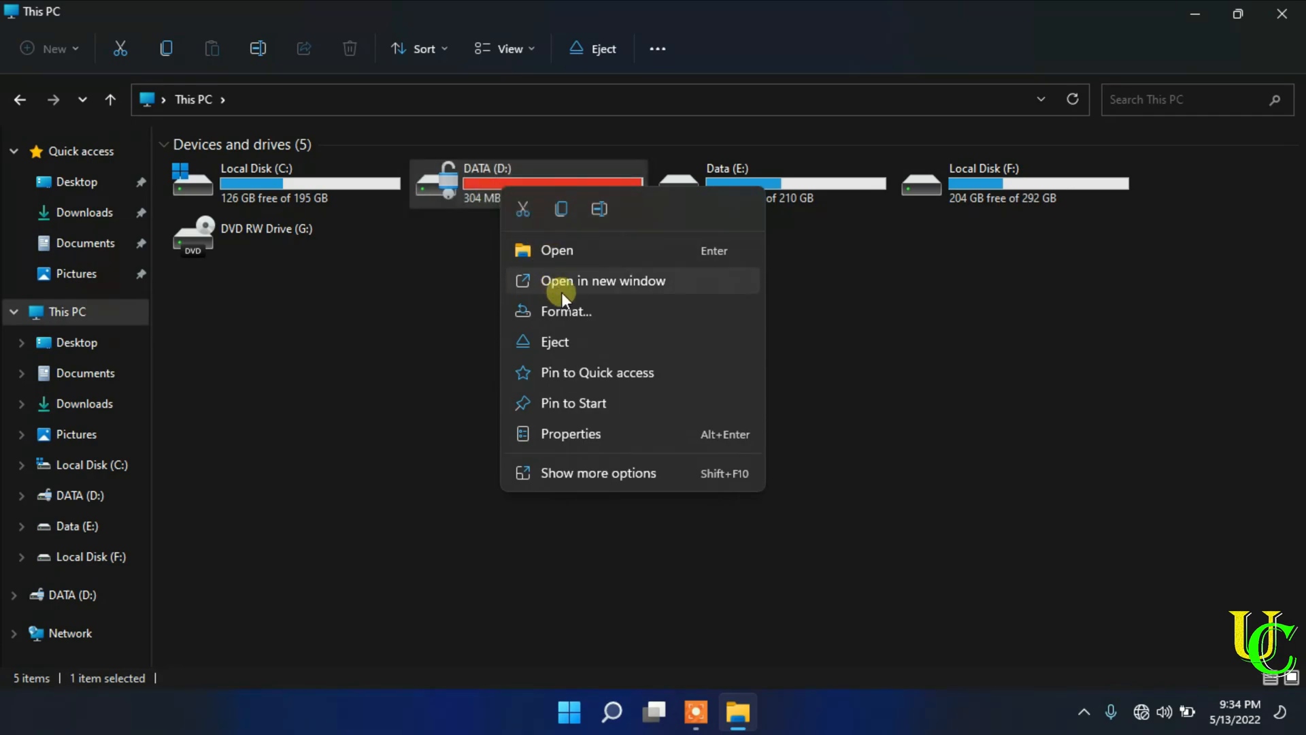
mouse_move(603, 479)
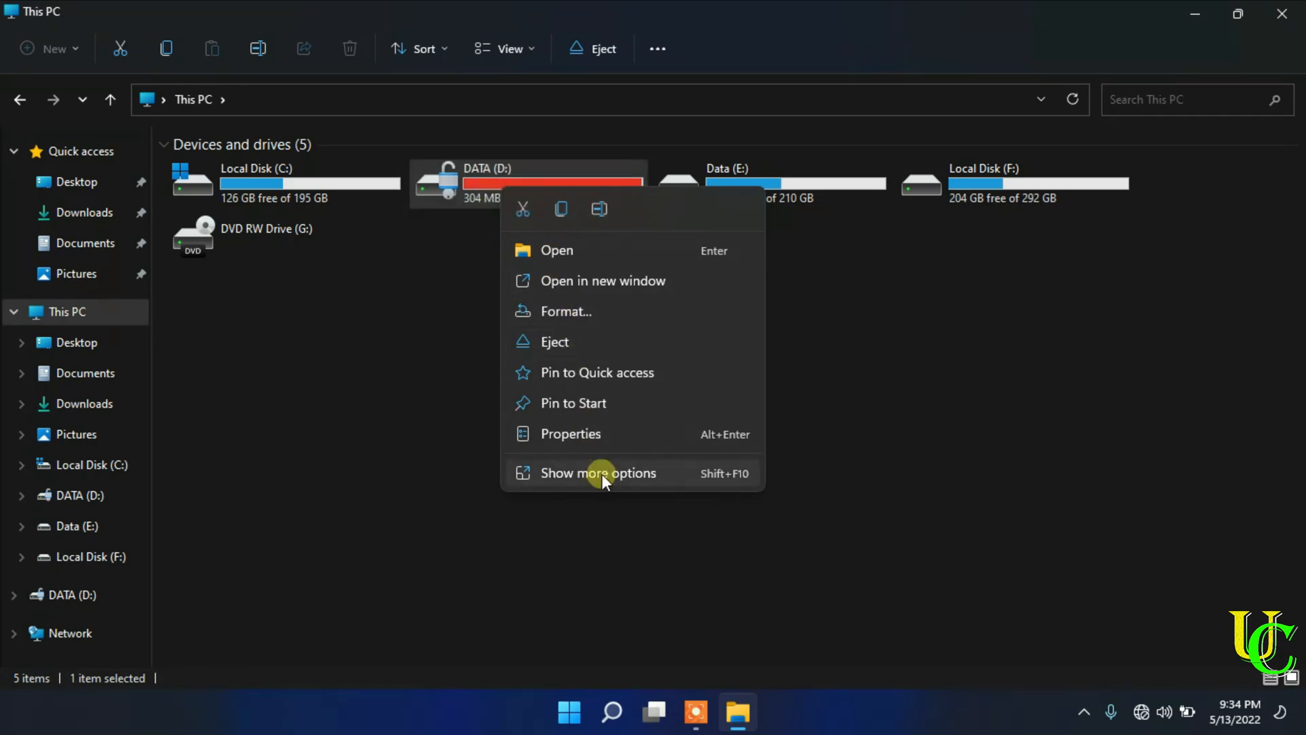
left_click(598, 473)
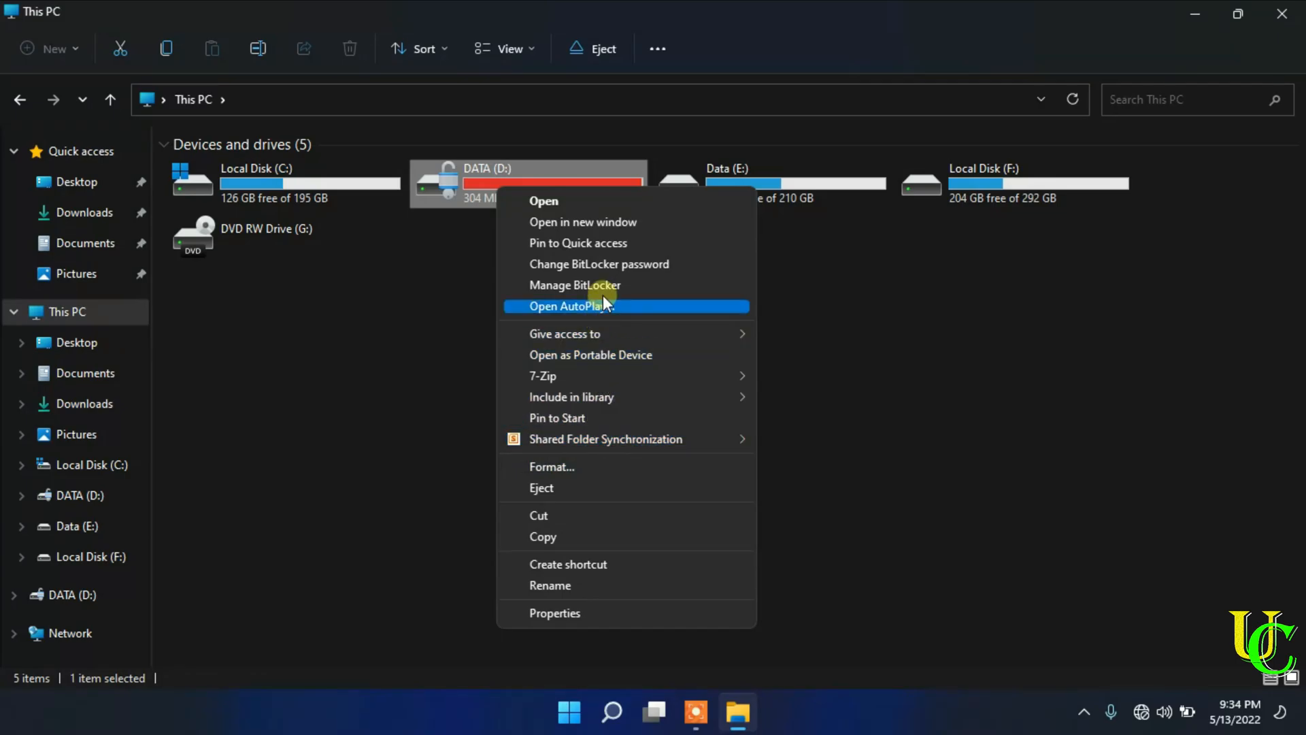
left_click(575, 285)
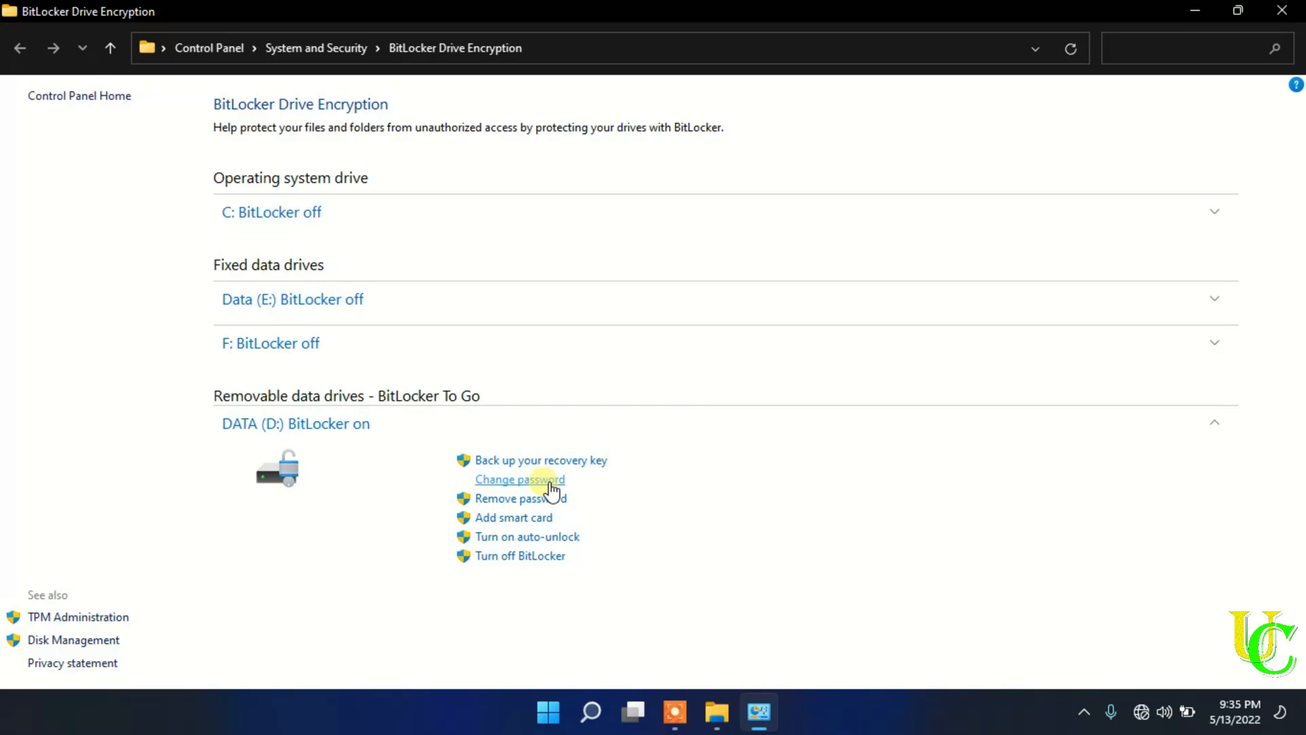
Fill in the old, new and confirmed BitLocker passwords for drive D:.
left_click(519, 479)
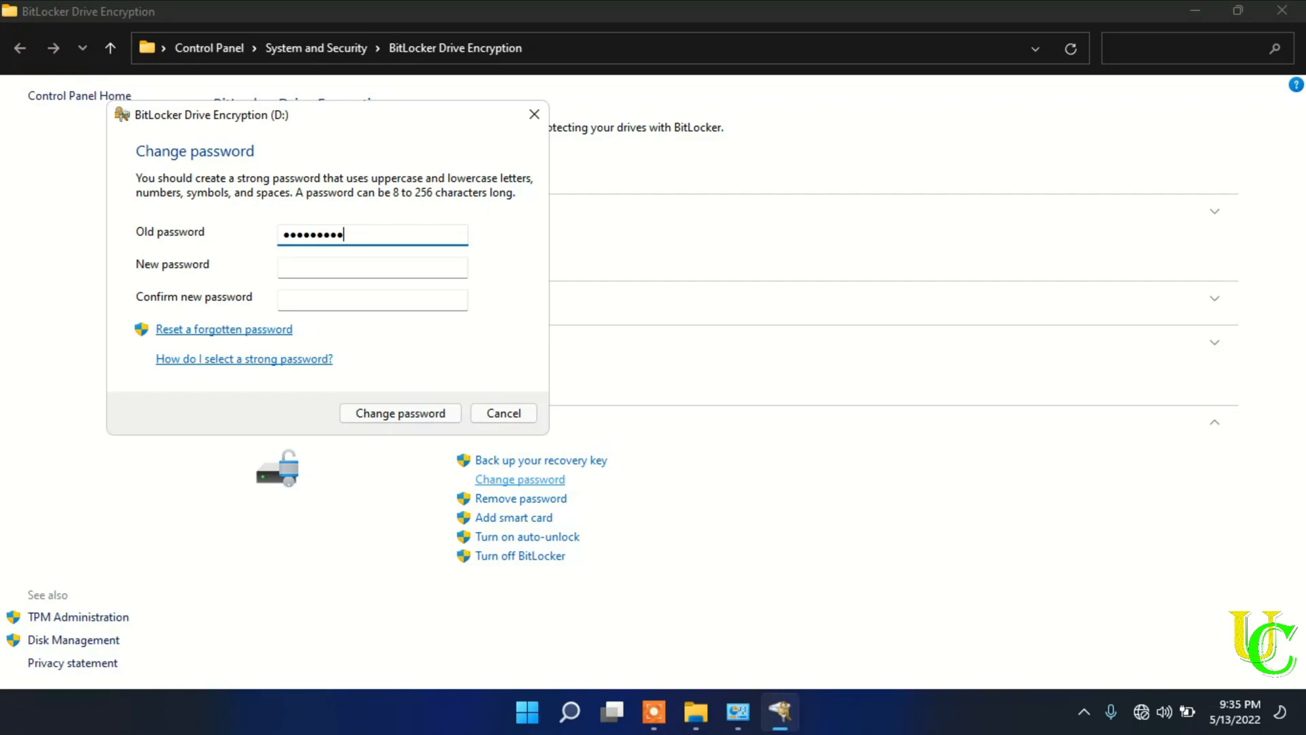
left_click(372, 267)
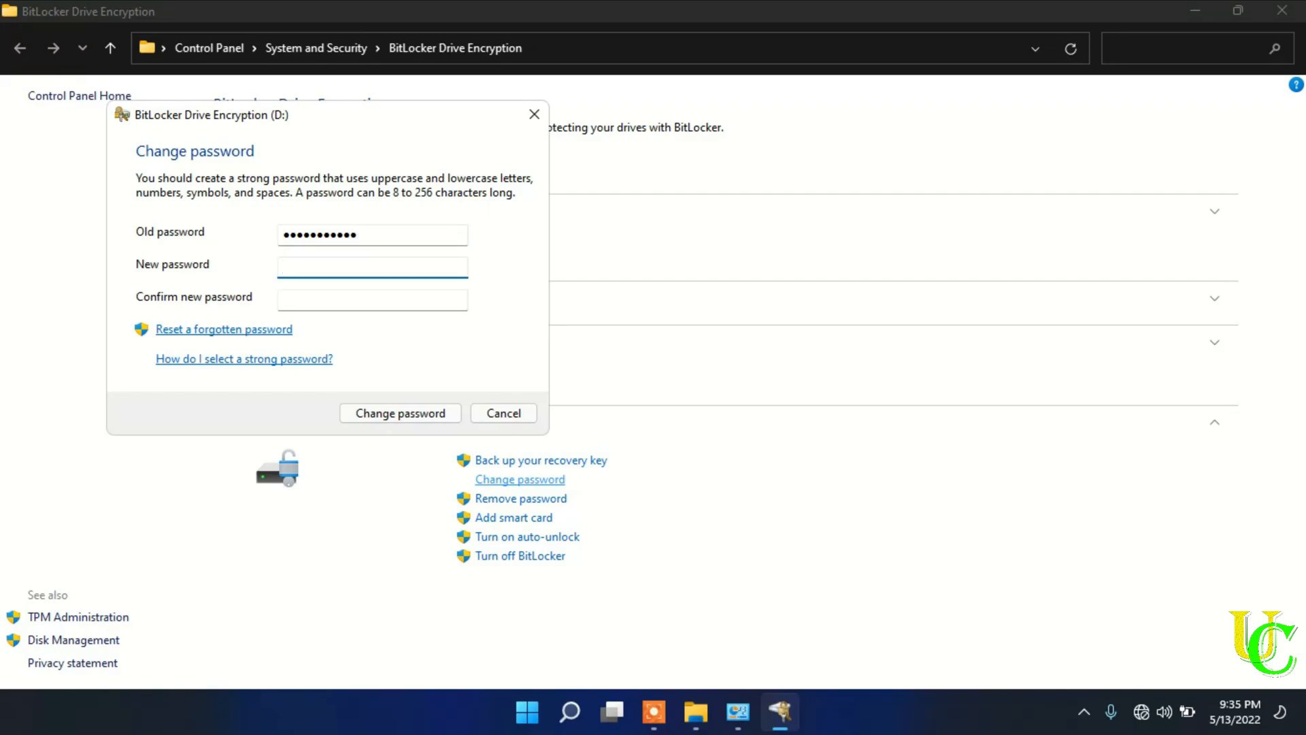
type("•••")
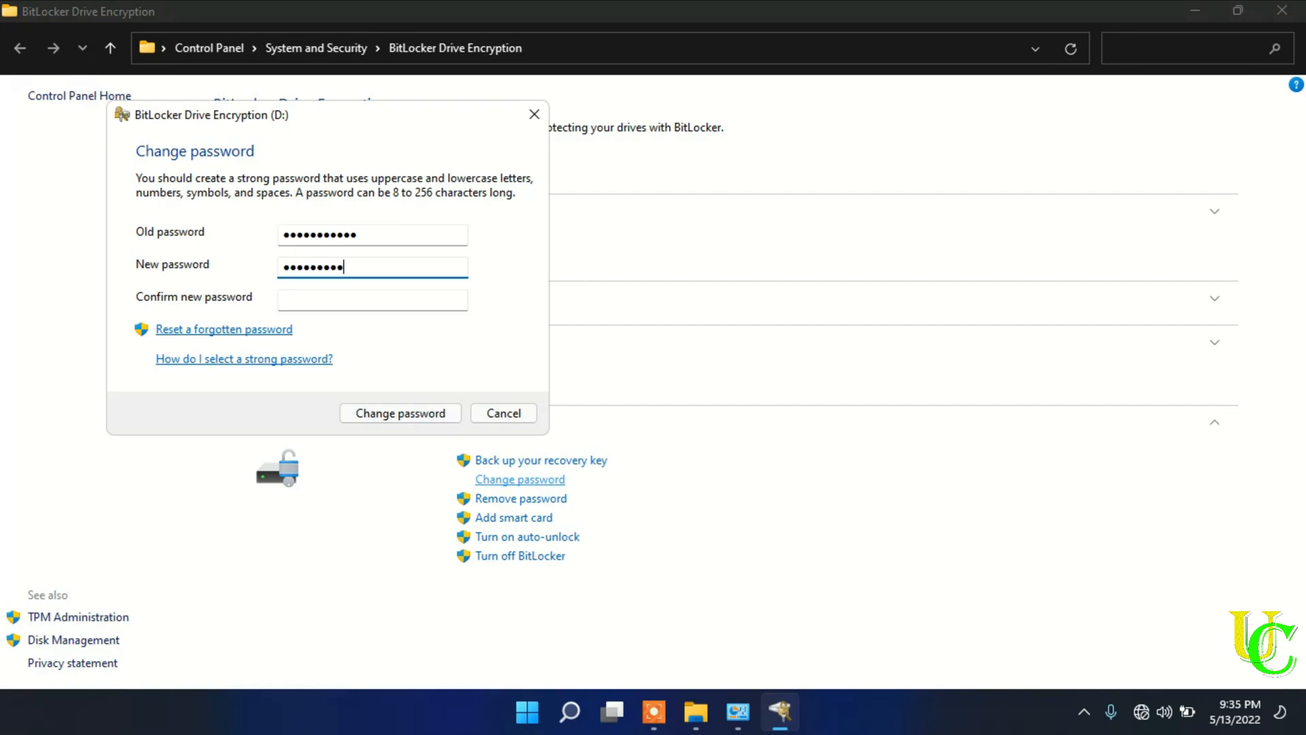
left_click(371, 300)
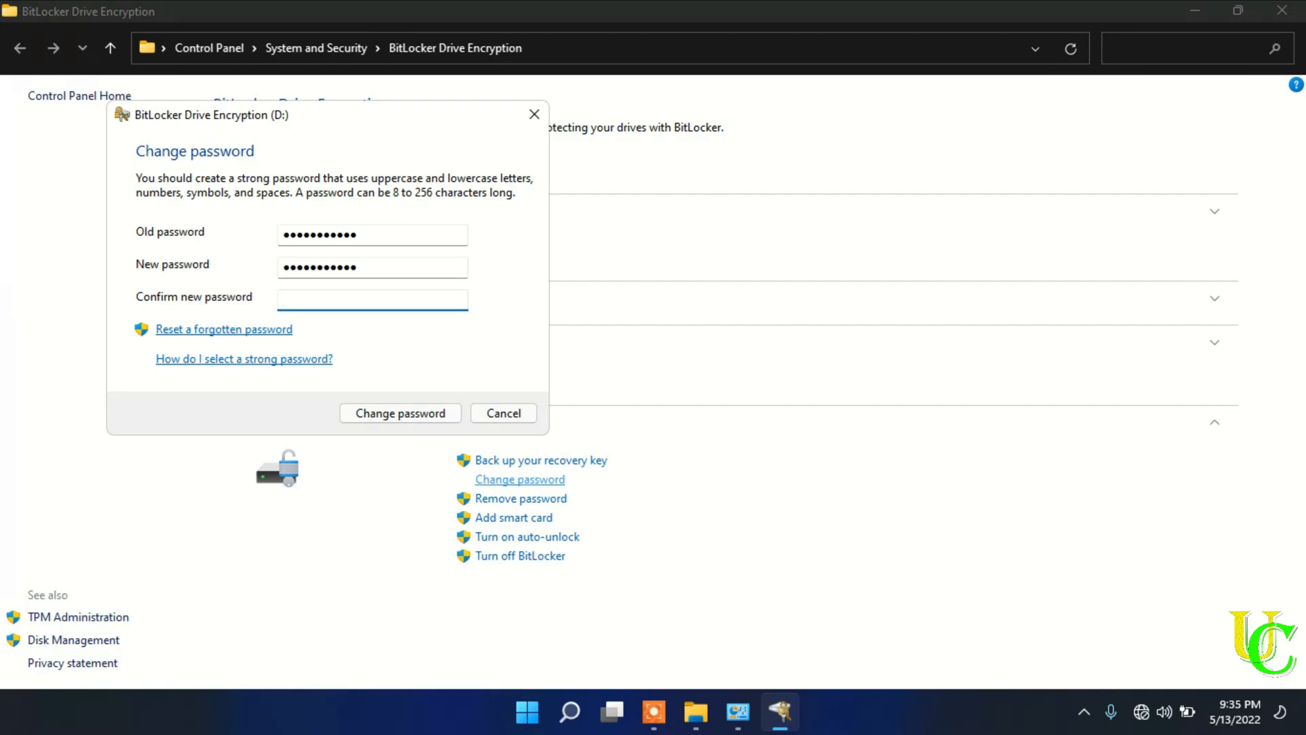
type("•••••")
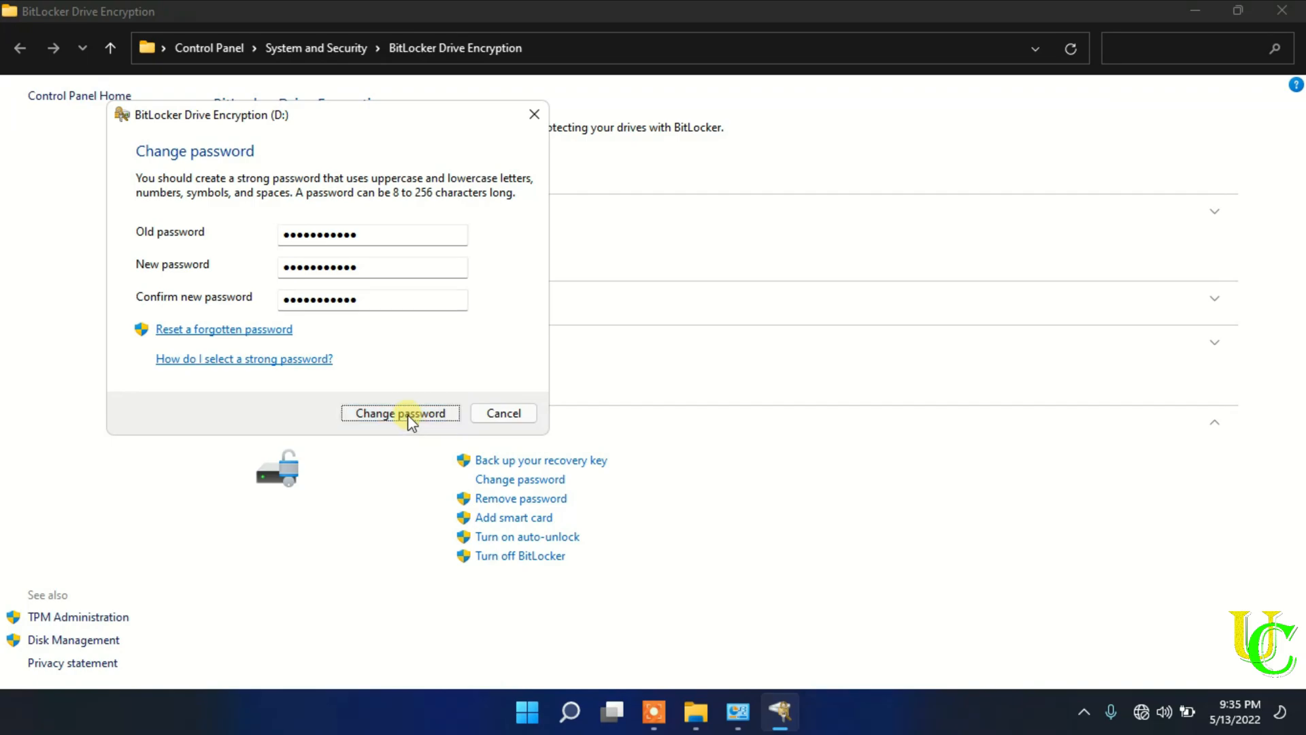
Apply the new BitLocker password for drive D: and close the success message.
left_click(400, 413)
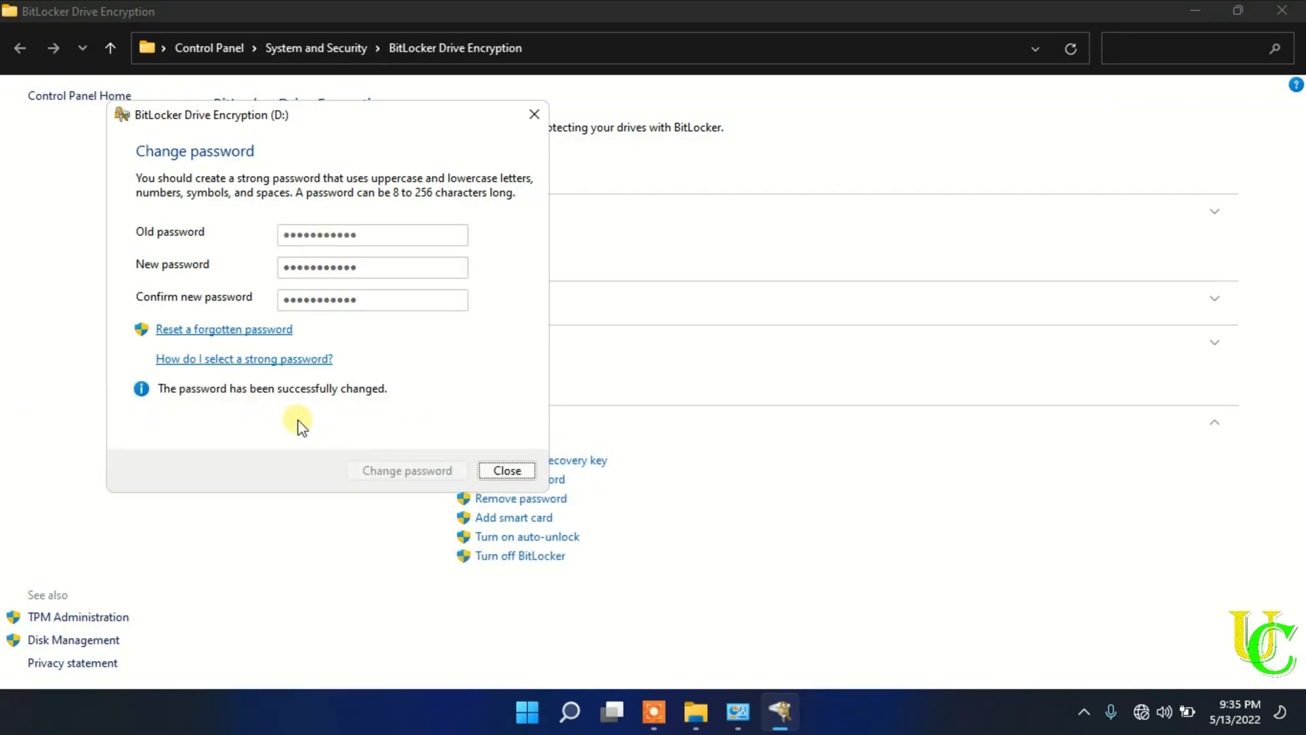
mouse_move(389, 397)
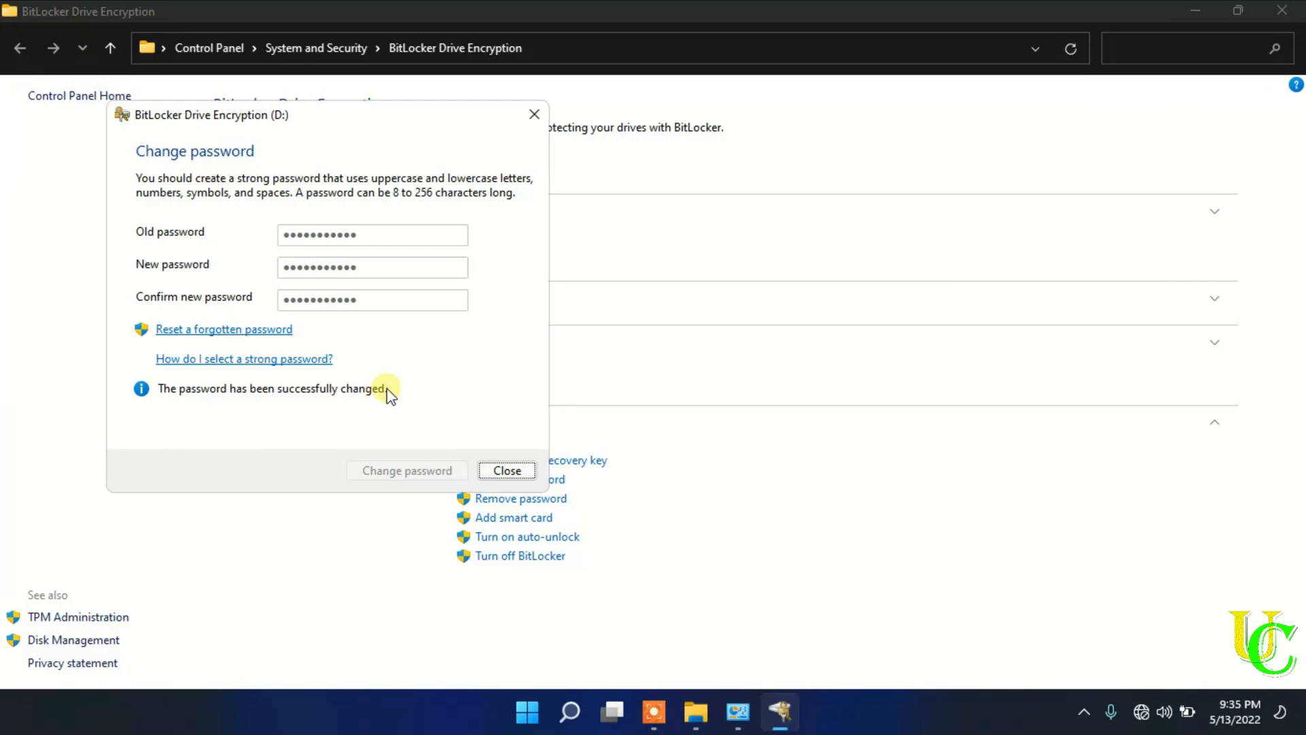
left_click(507, 470)
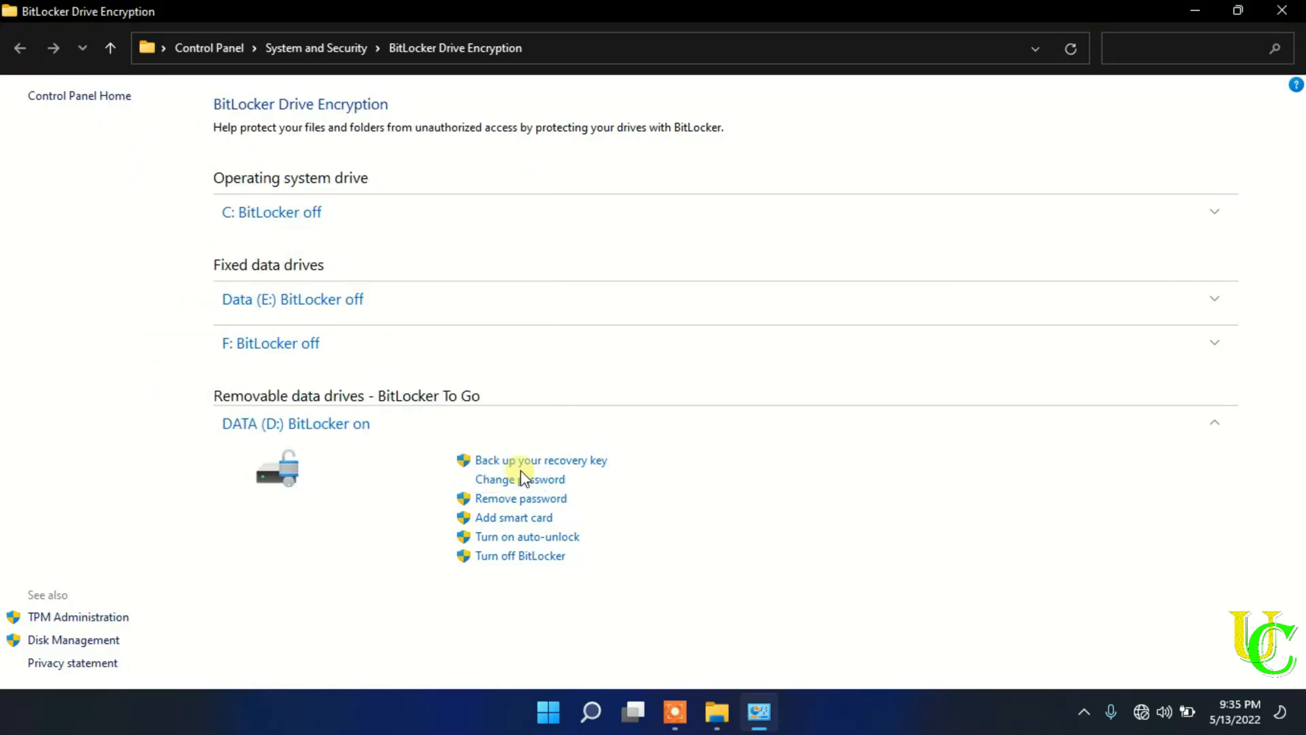
mouse_move(756, 548)
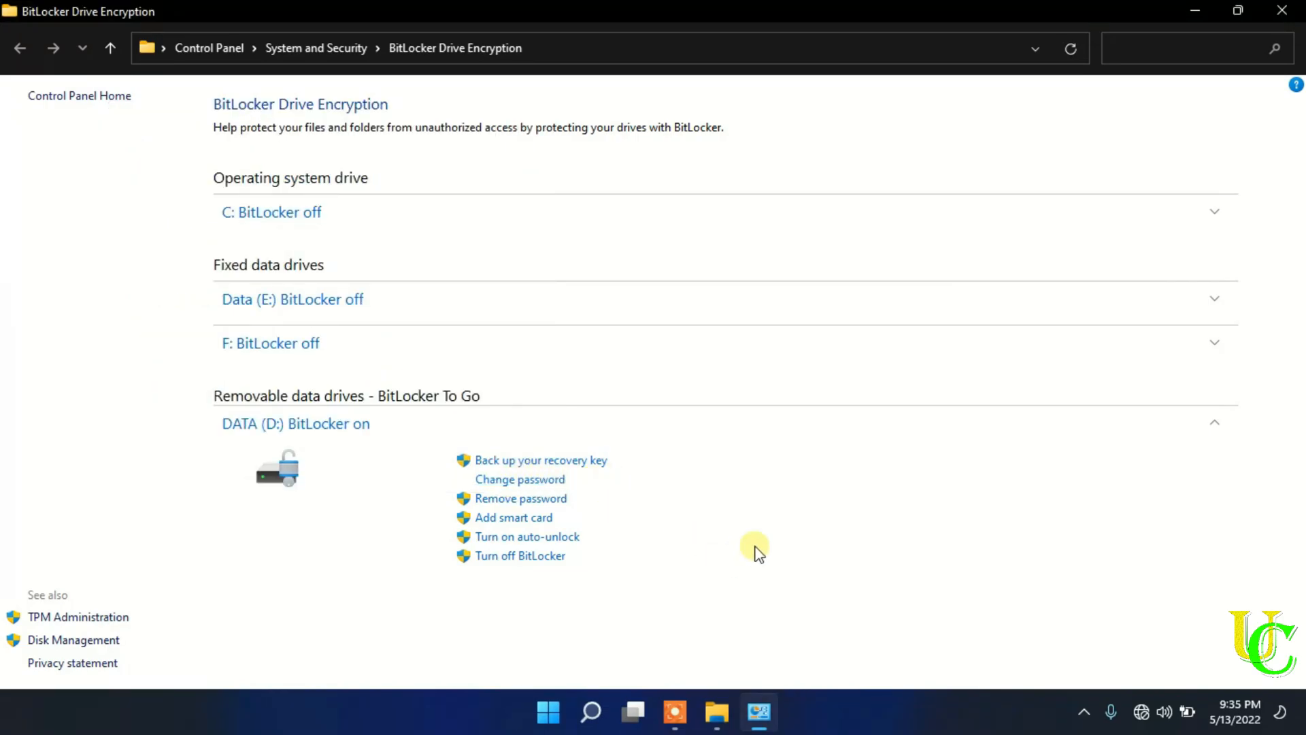